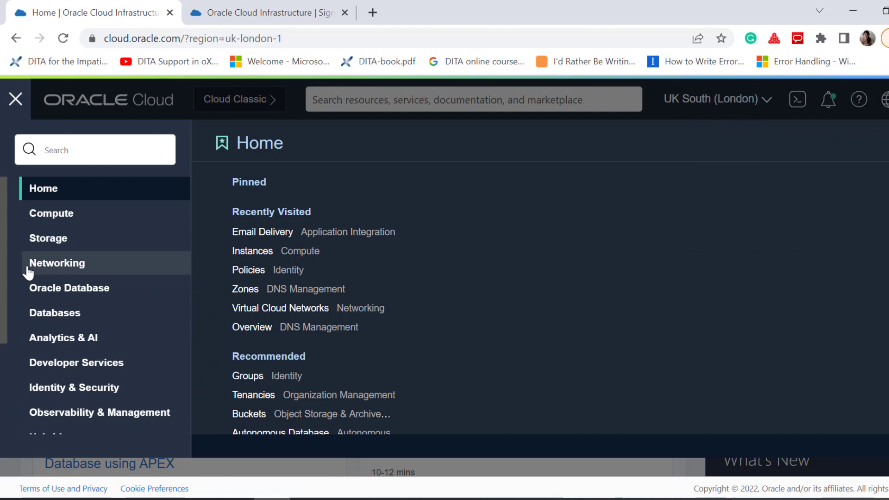
# - Navigate to Developer Services > Email Delivery > Email Domains
pyautogui.click(77, 362)
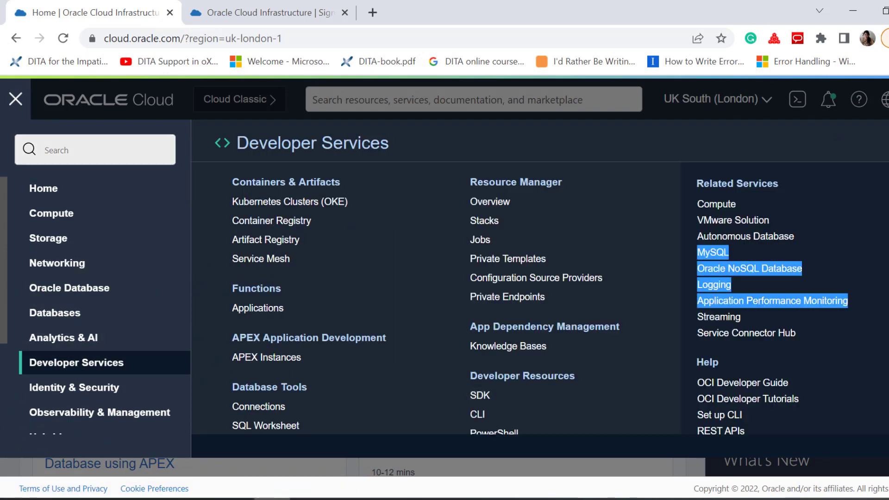
pyautogui.scroll(-3)
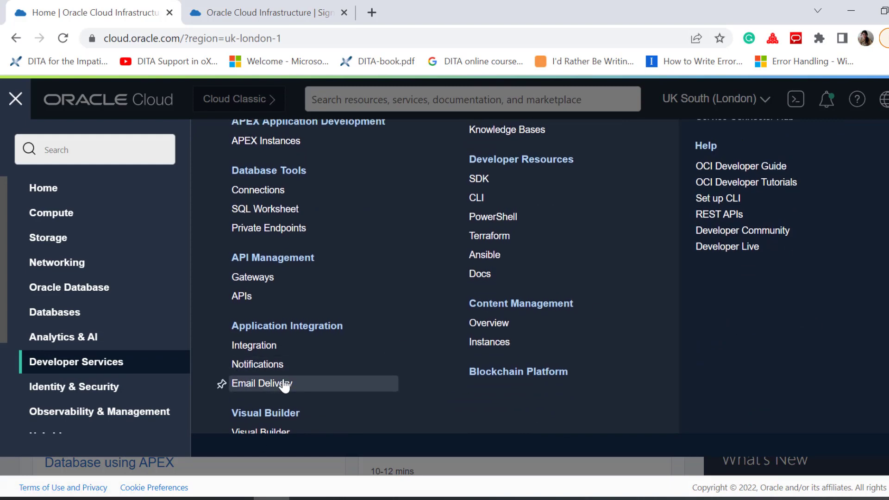
pyautogui.click(266, 383)
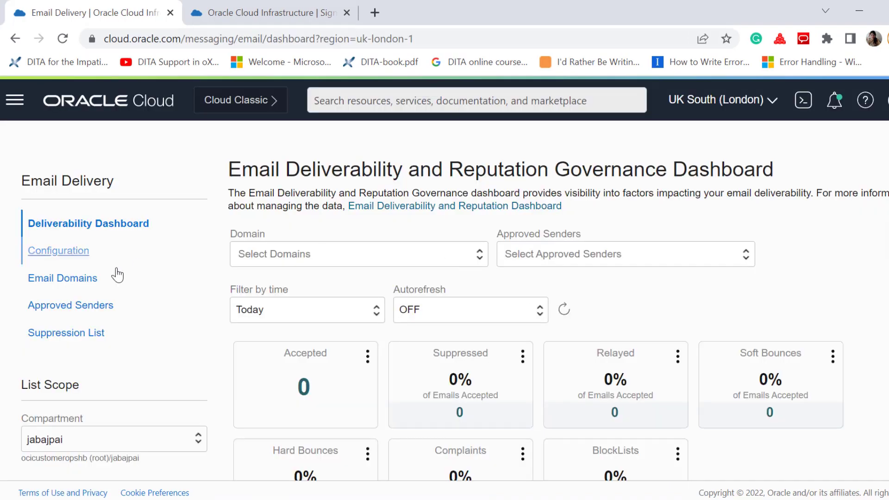
pyautogui.click(62, 278)
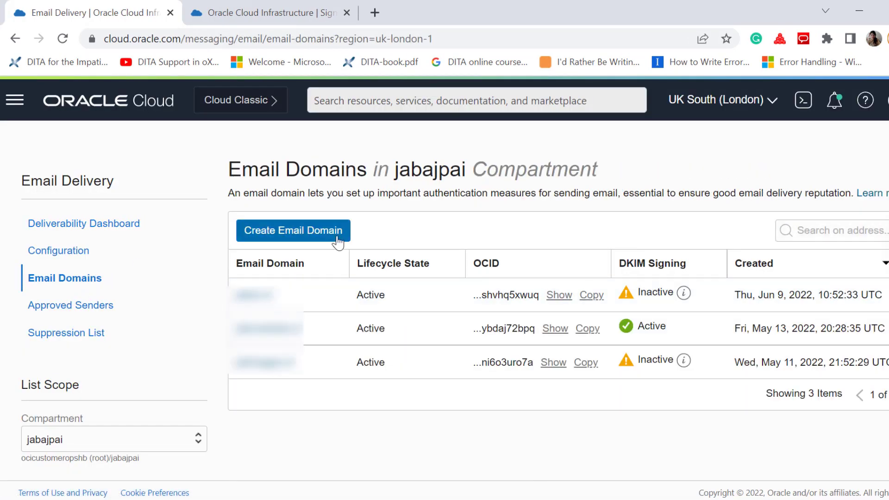
# - Create a new email domain named jatinb1.cf
pyautogui.click(293, 231)
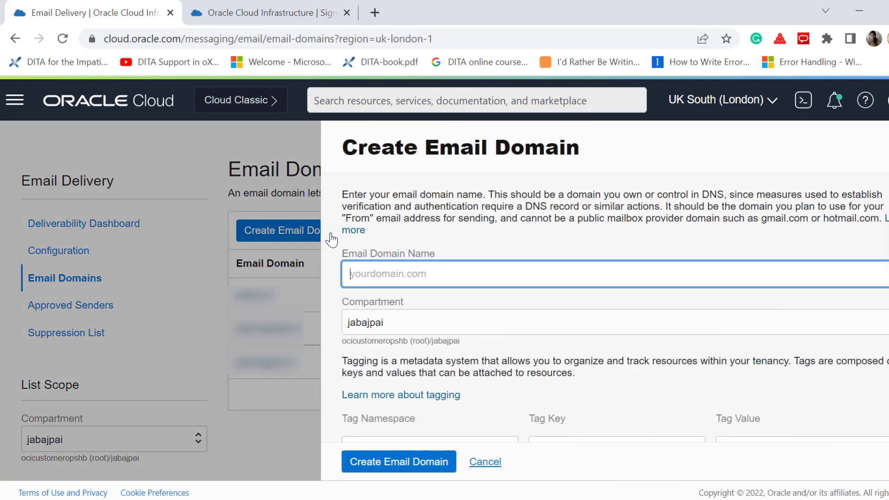
pyautogui.write('jatinb1.cf')
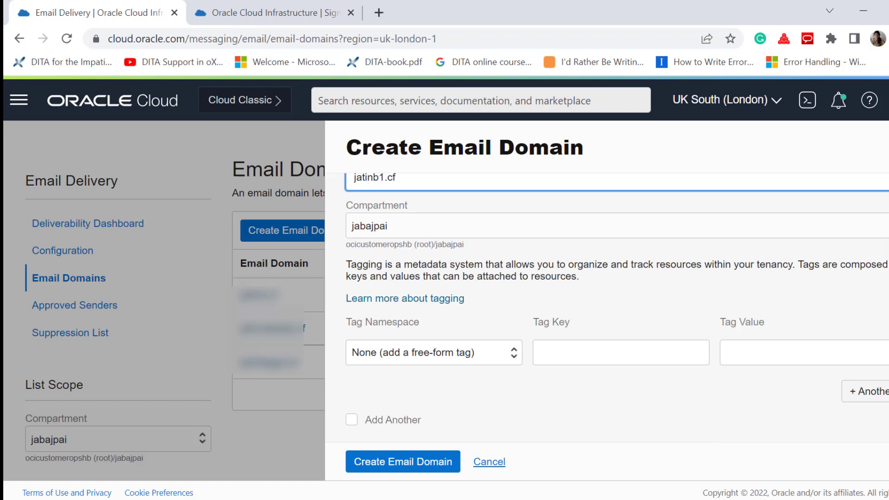
pyautogui.click(403, 461)
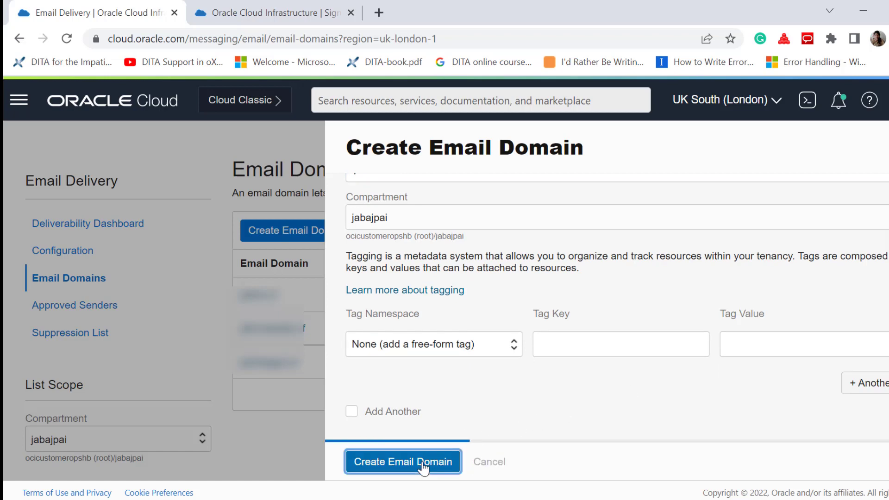
pyautogui.click(403, 461)
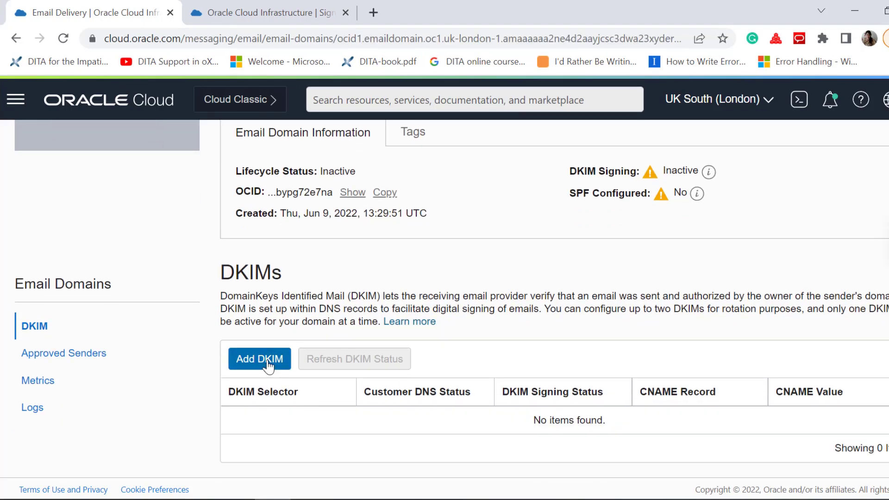
# - Add a DKIM key to the domain, generating its CNAME record and value
pyautogui.click(259, 359)
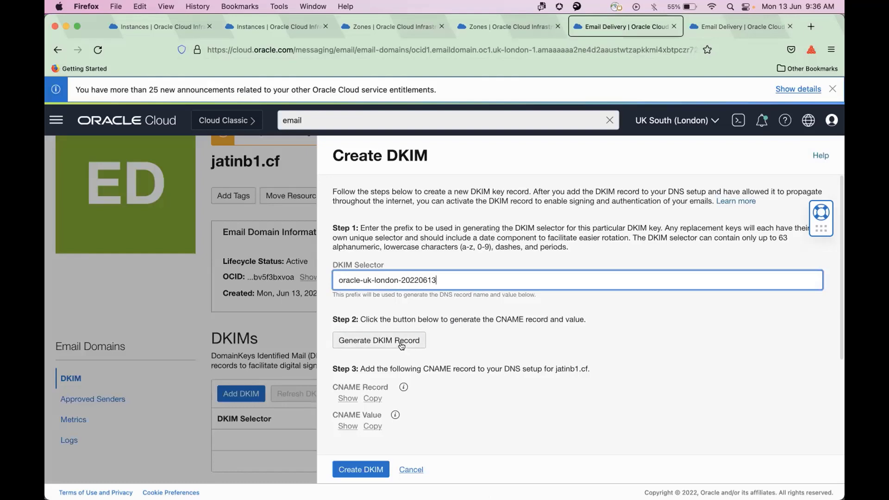
pyautogui.click(378, 340)
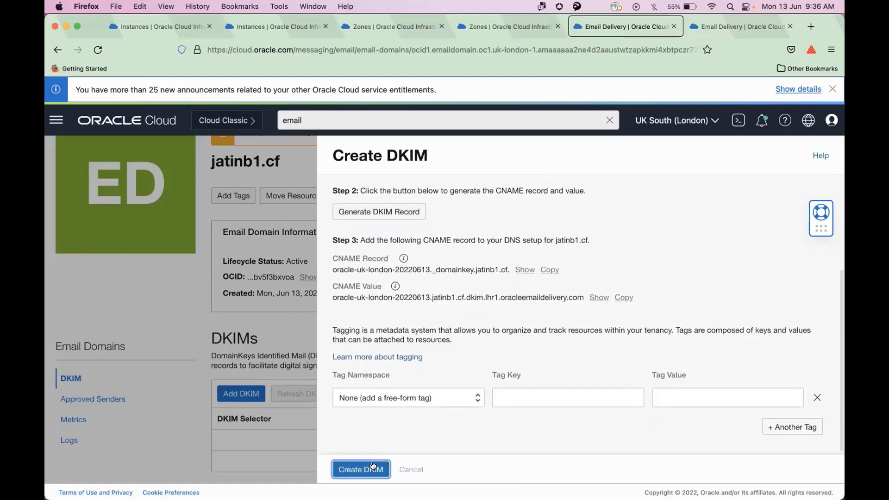
pyautogui.click(360, 469)
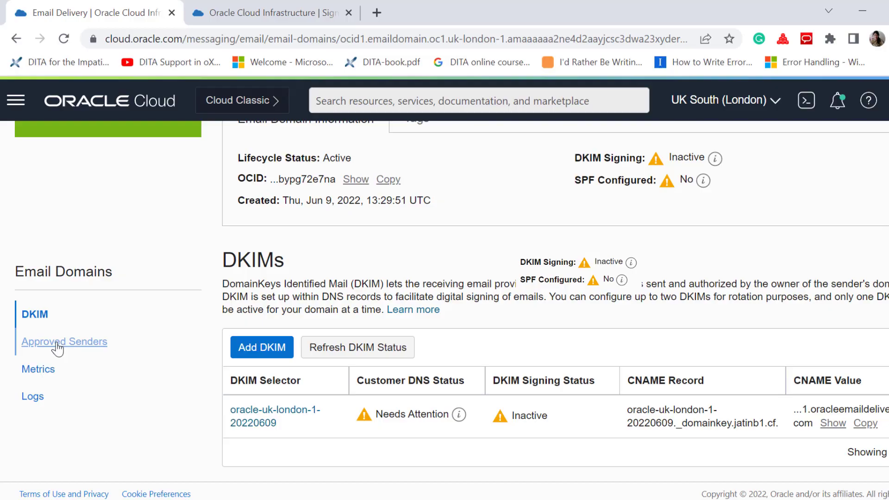
pyautogui.click(64, 341)
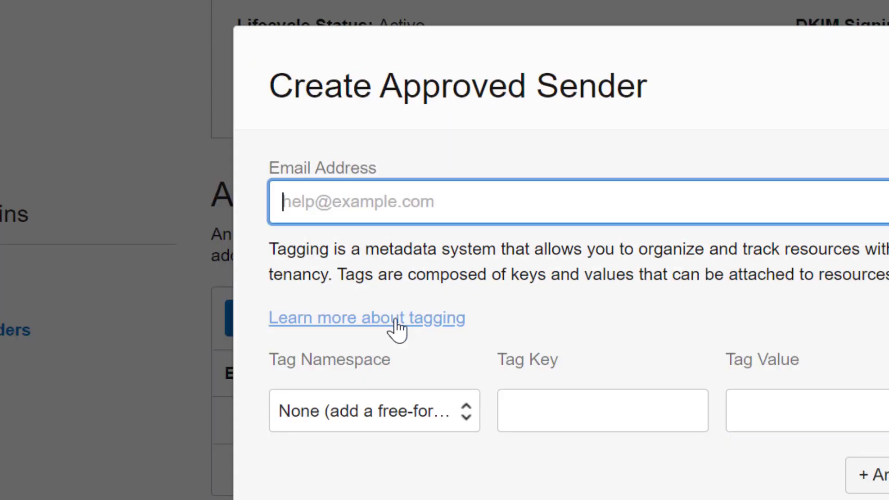
pyautogui.click(320, 420)
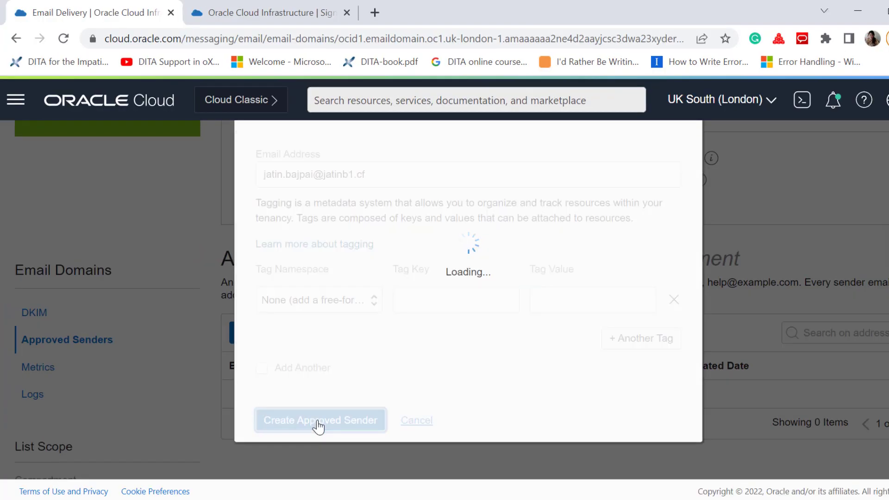
pyautogui.click(319, 420)
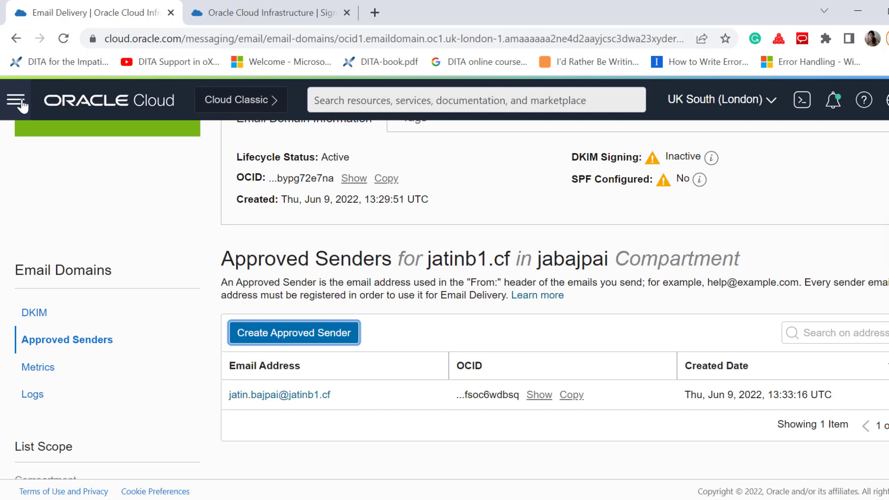
# - Navigate to Networking > DNS Management > Zones
pyautogui.click(17, 100)
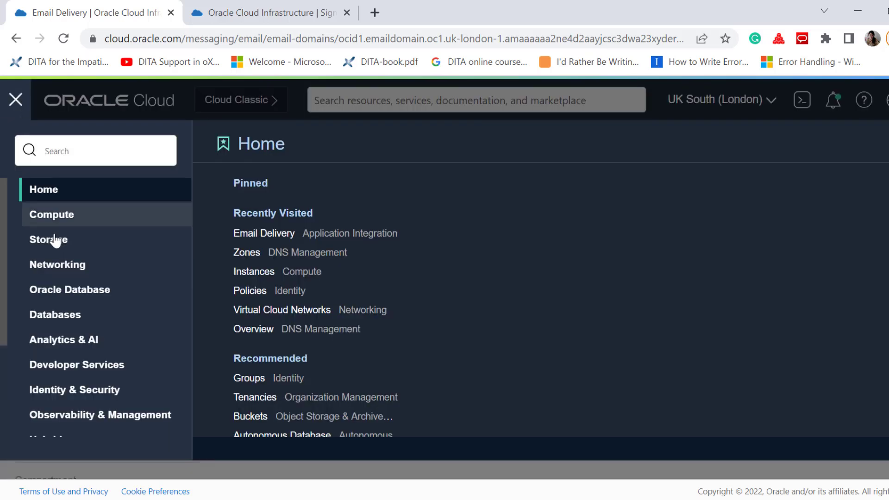
pyautogui.click(57, 264)
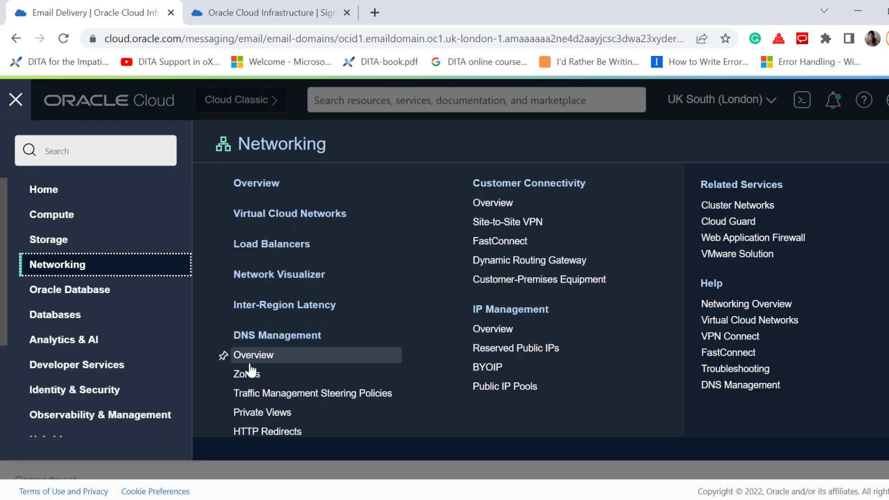
pyautogui.click(245, 373)
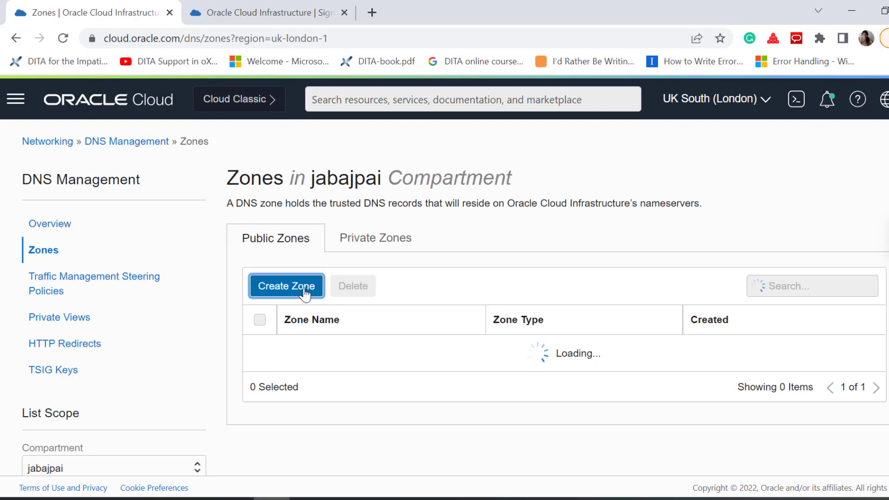
# - Create a public DNS zone named Jatinb1.cf
pyautogui.click(286, 286)
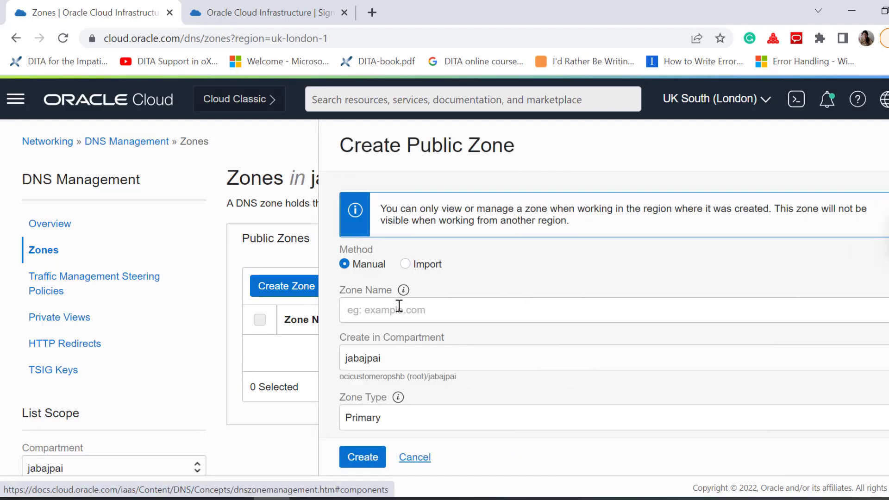
pyautogui.write('Jatinb1.cf')
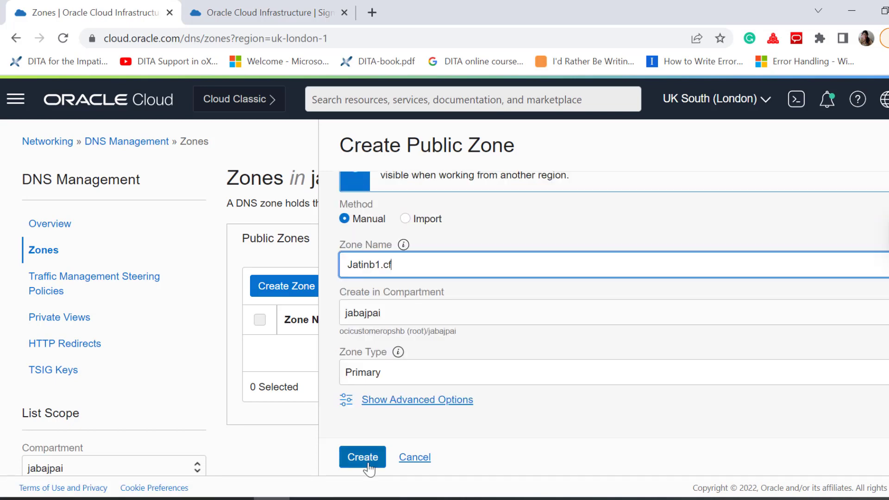
pyautogui.click(362, 456)
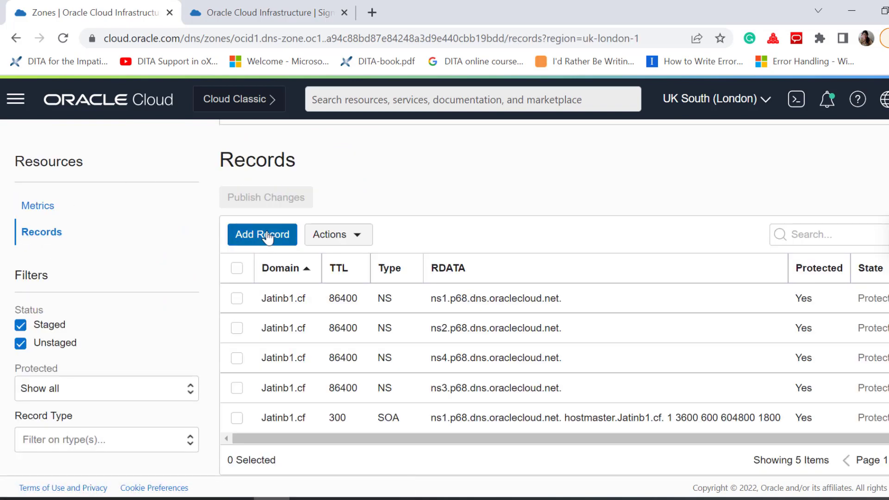
# - Stage the saved DKIM CNAME record in the Jatinb1.cf zone
pyautogui.click(262, 234)
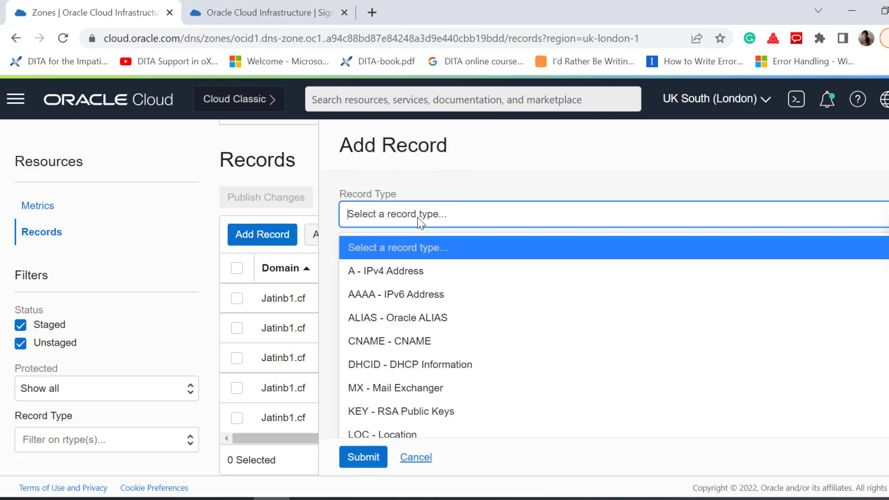
pyautogui.click(390, 341)
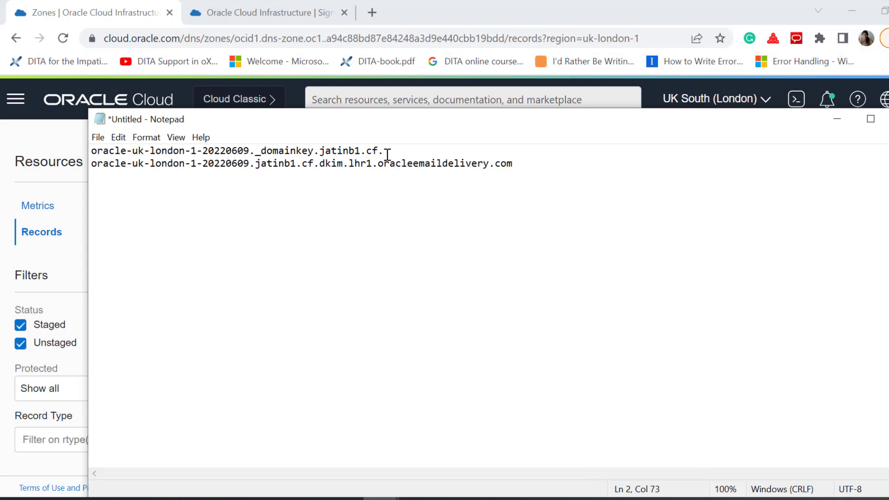
pyautogui.moveTo(92, 151); pyautogui.dragTo(377, 151)
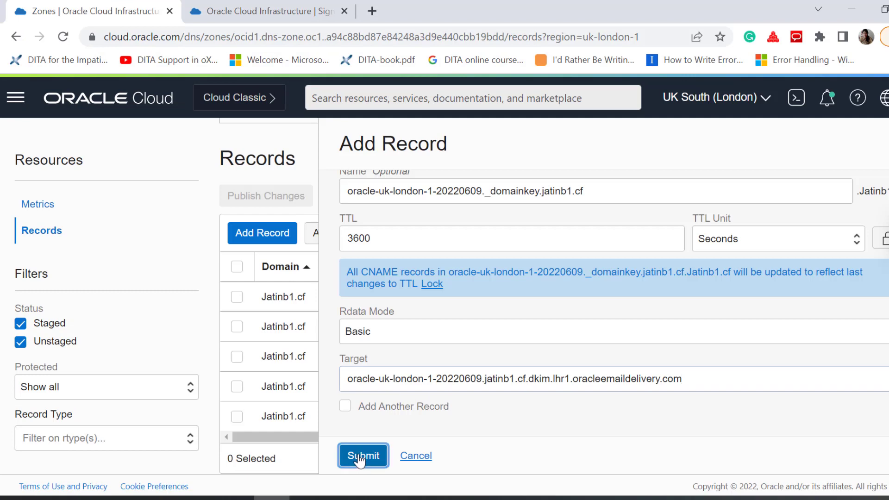
# - Add an A record pointing to the instance's public IP 132.145.57.215
pyautogui.click(362, 455)
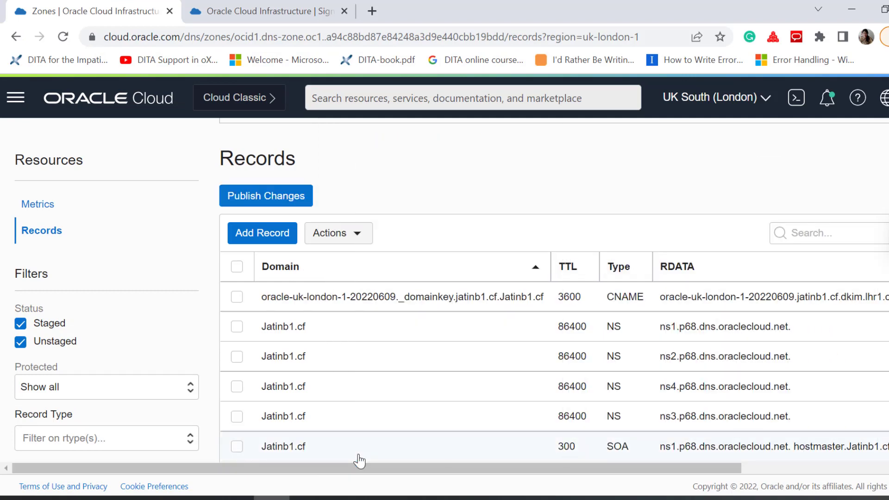
pyautogui.click(265, 196)
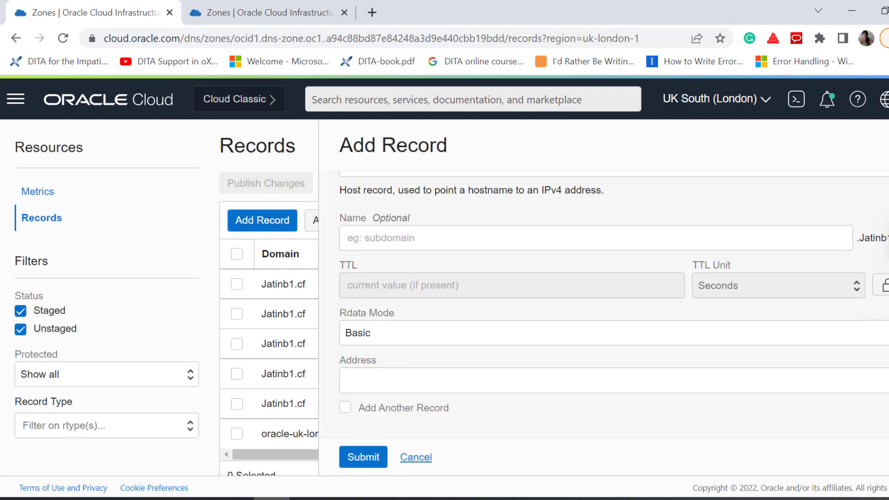
pyautogui.write('132.145.57.215')
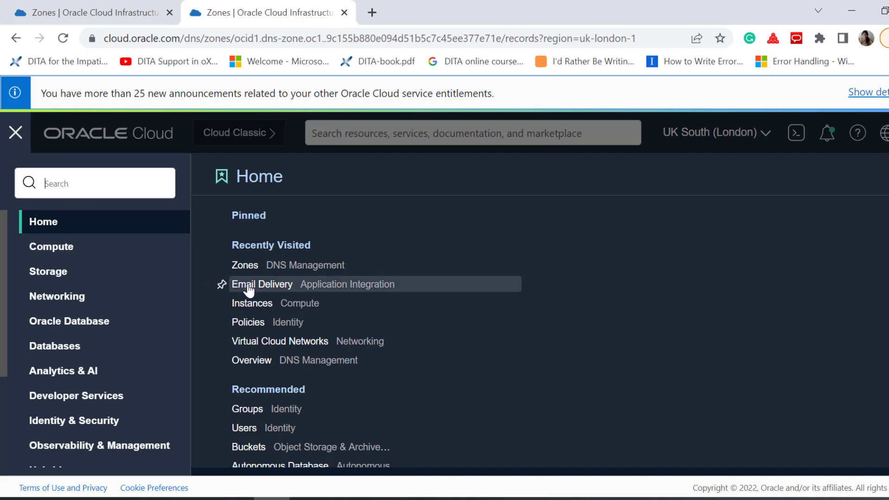
# - Copy the all-commercial-regions SPF value from the email domain's Manage SPF page
pyautogui.click(262, 284)
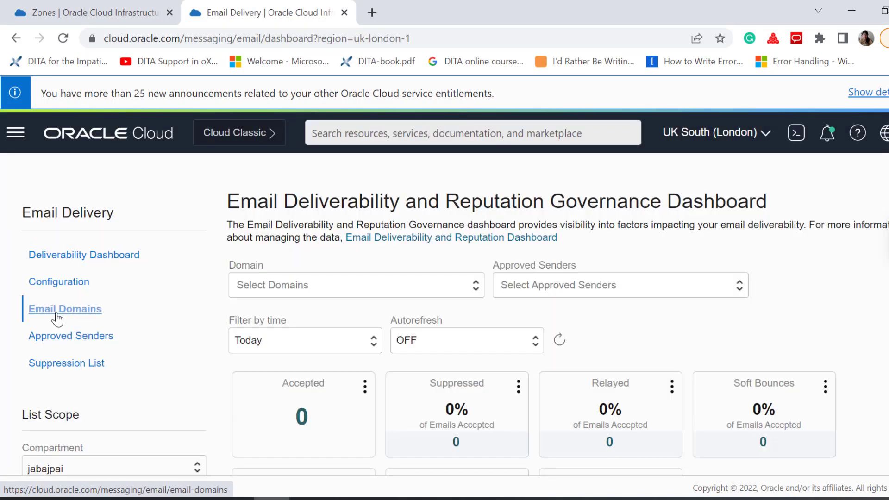
pyautogui.click(65, 309)
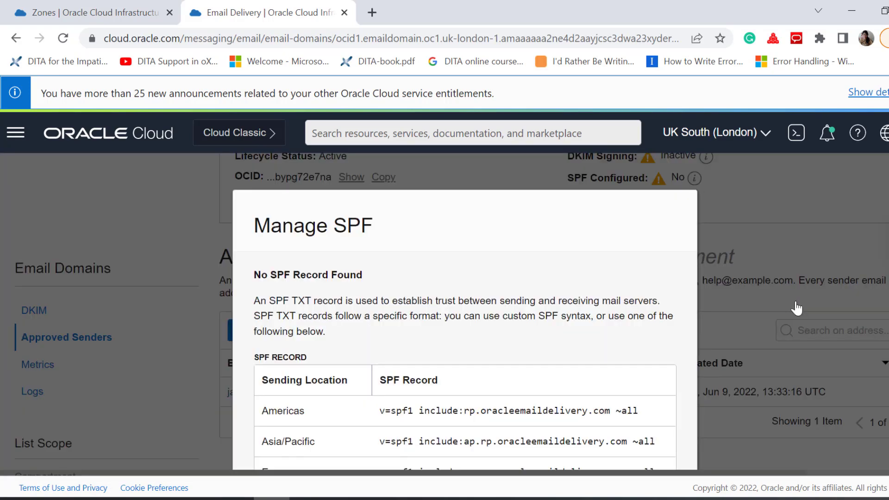
pyautogui.scroll(-3)
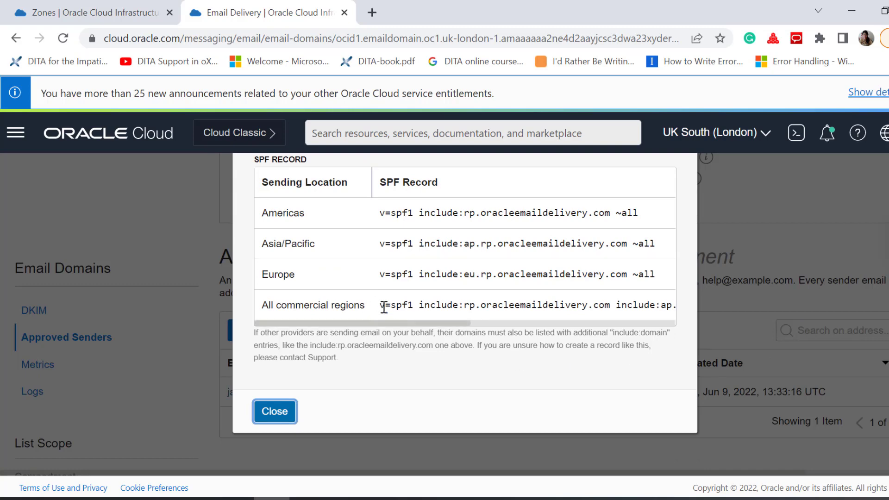
pyautogui.moveTo(381, 305); pyautogui.dragTo(574, 305)
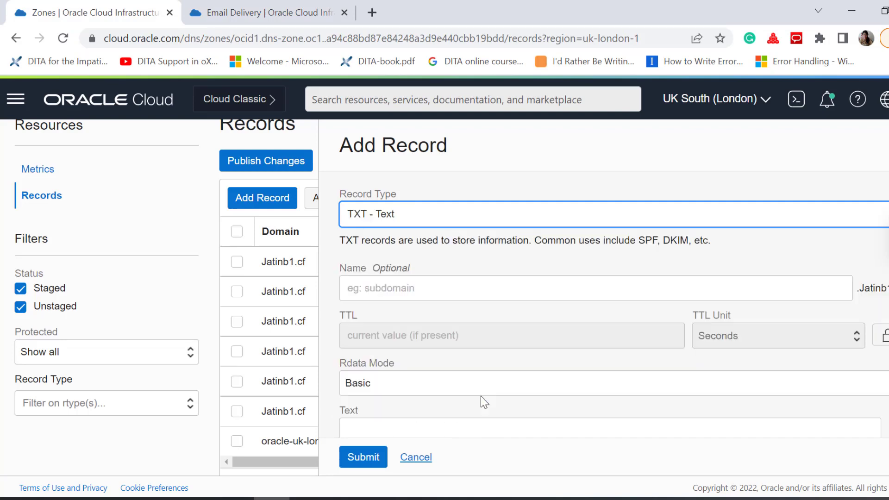
pyautogui.moveTo(438, 282)
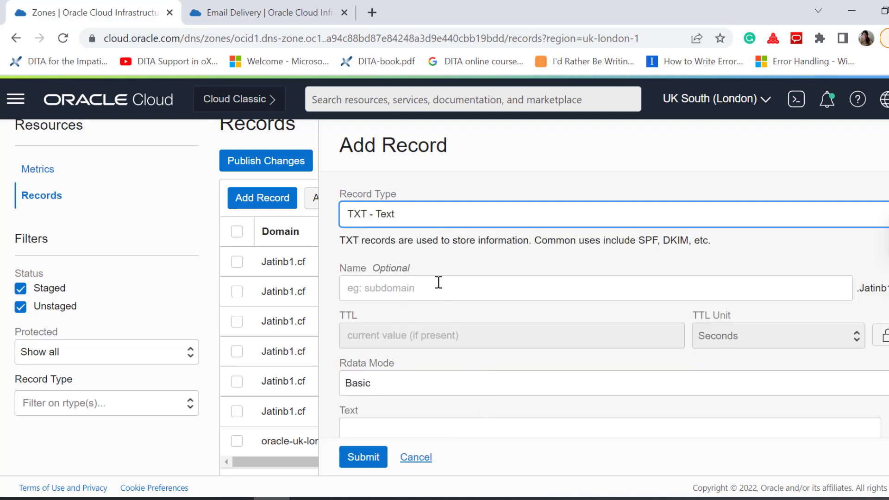
# - Add the SPF value as a TXT record in the Jatinb1.cf zone
pyautogui.scroll(-3)
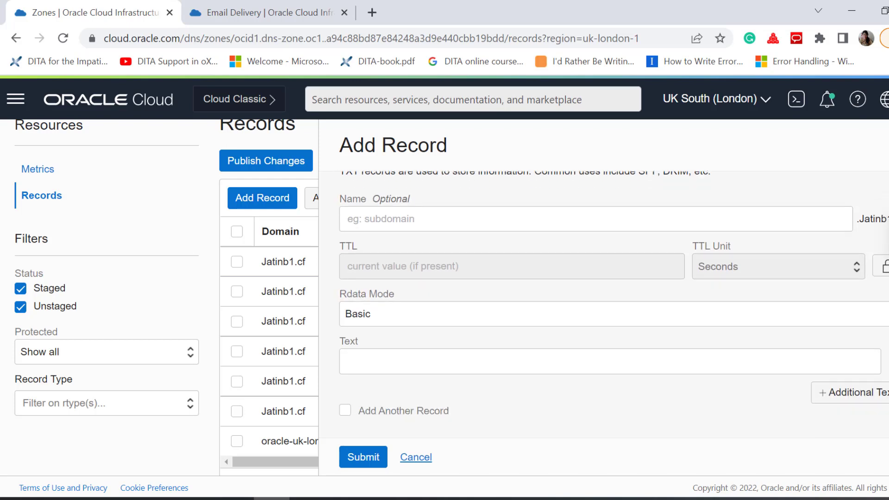
pyautogui.write('=spf1 include:rp.oracleemaildelivery.com include:ap.rp.oracleemaildelivery.com include:eu.rp.oracleemaildelivery.com')
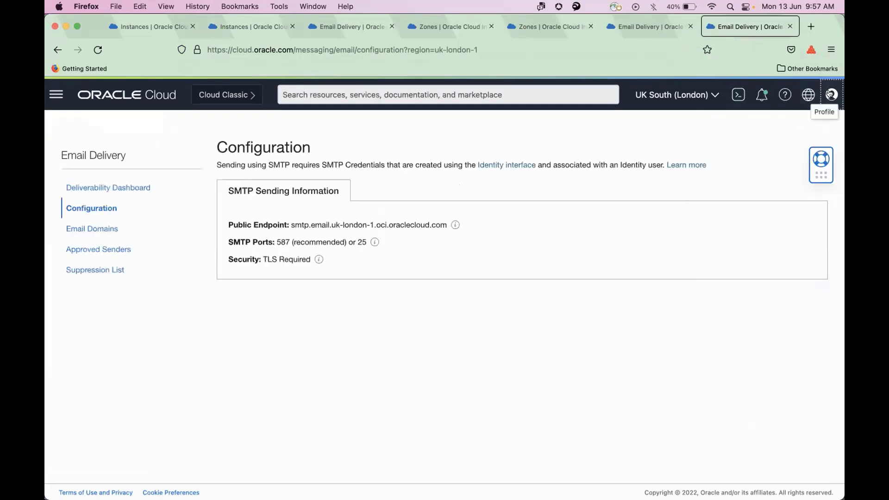
# - Generate new SMTP credentials with a description under your user account
pyautogui.click(829, 94)
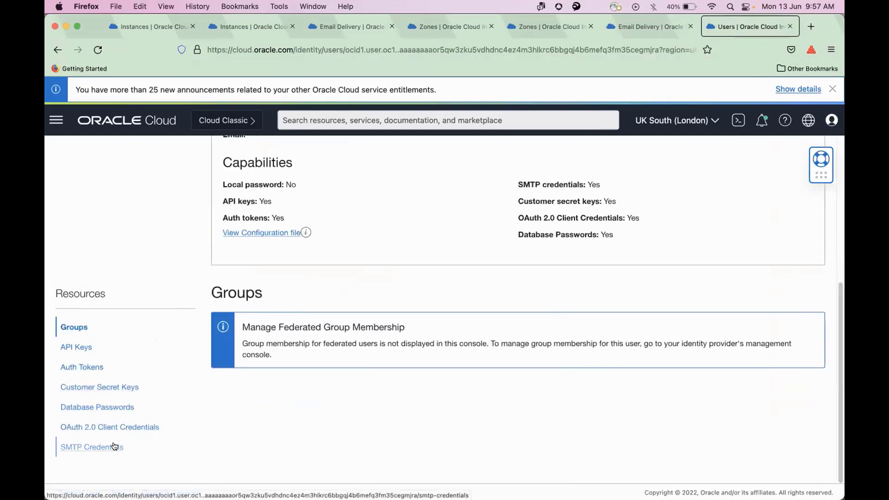
pyautogui.click(92, 446)
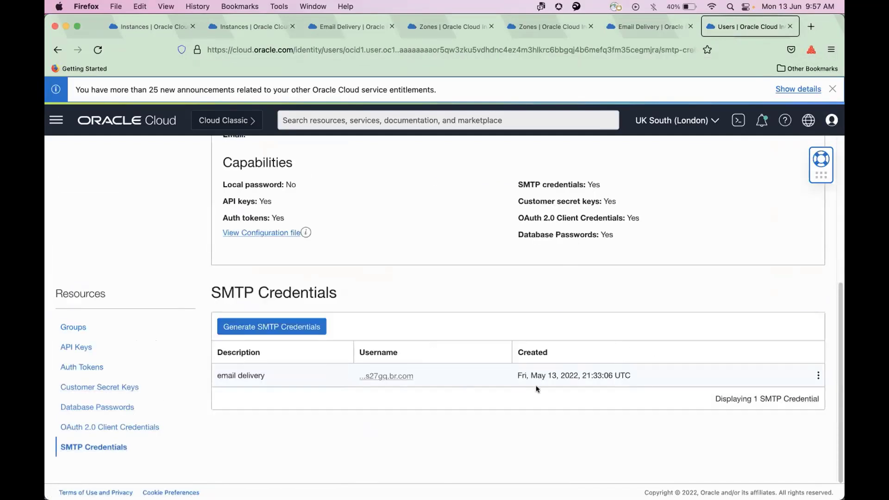
pyautogui.click(271, 326)
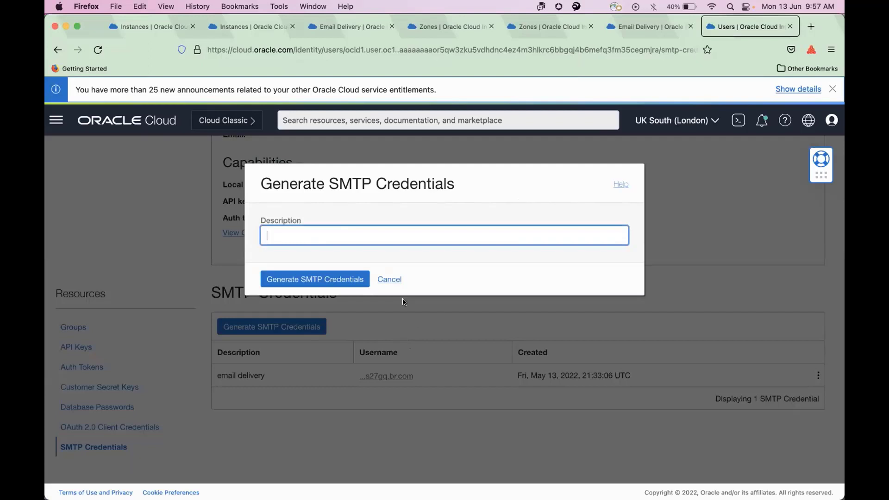
pyautogui.click(314, 279)
pyautogui.write('email_sukanya')
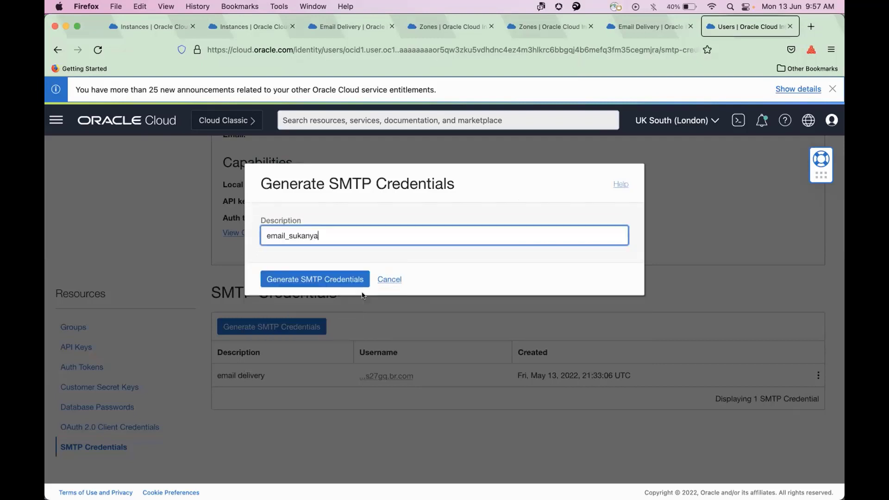
pyautogui.click(314, 279)
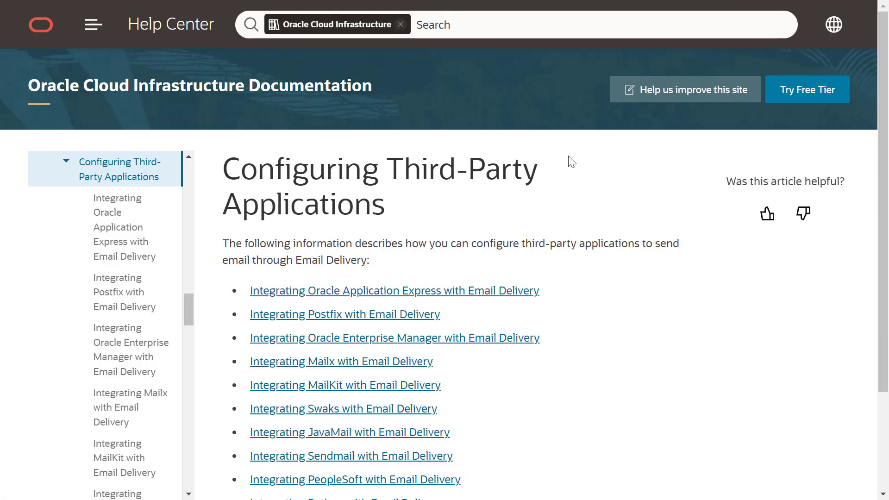
# - Follow the Integrating Python with Email Delivery link in Oracle Help Center
pyautogui.scroll(-3)
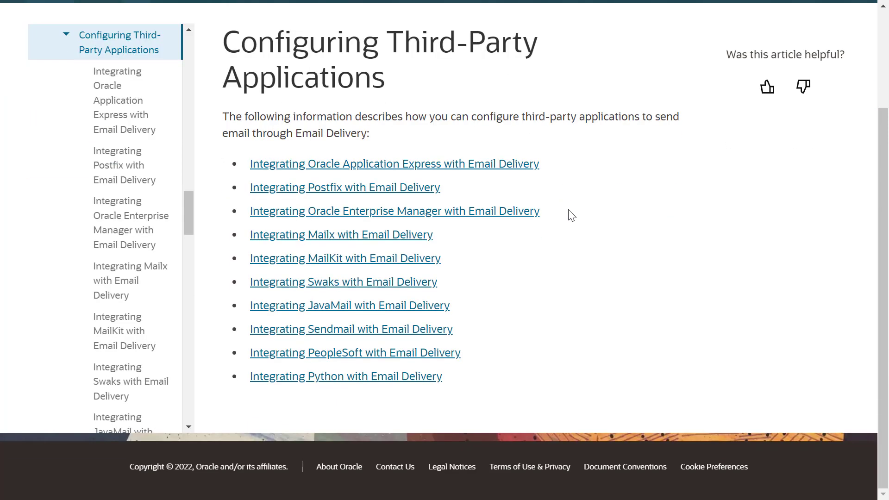
pyautogui.click(346, 376)
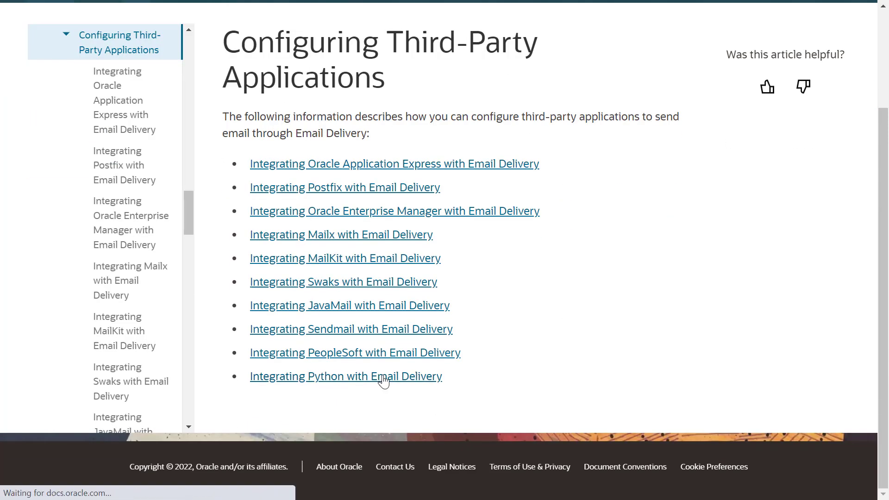
pyautogui.click(345, 376)
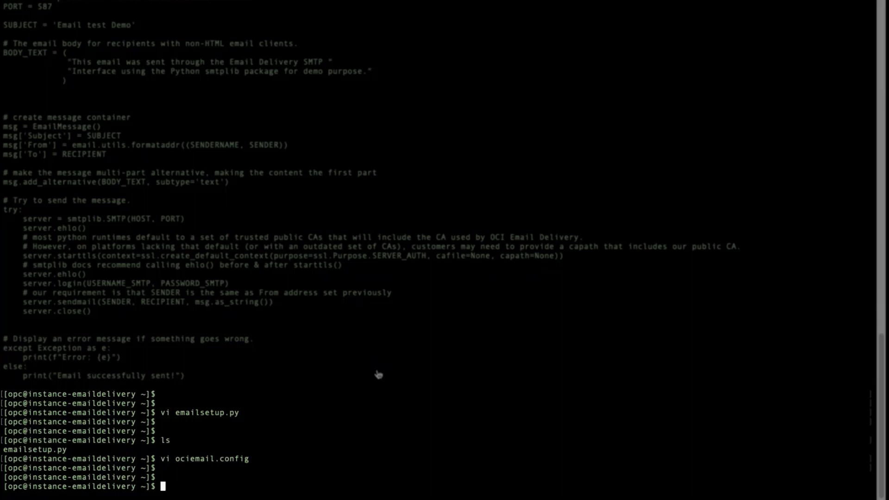
pyautogui.moveTo(540, 316)
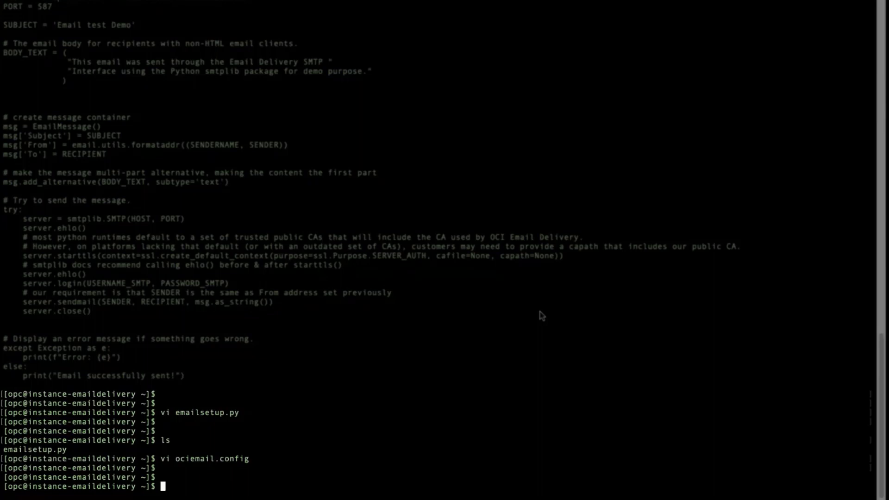
# - Edit emailsetup.py in vi, reviewing its RECIPIENT, HOST, PORT, SUBJECT and BODY_TEXT lines
pyautogui.write('vi emailsetup.py')
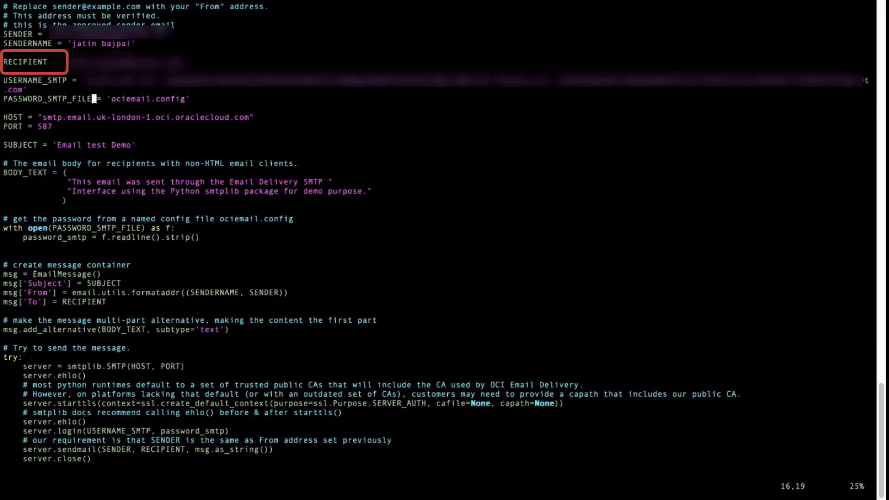
pyautogui.press('i')
pyautogui.write(':')
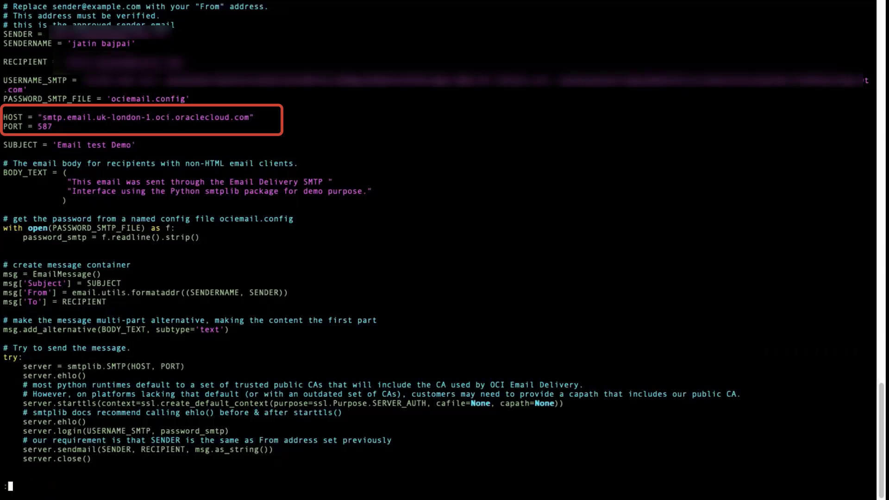
pyautogui.press('i')
pyautogui.write('q')
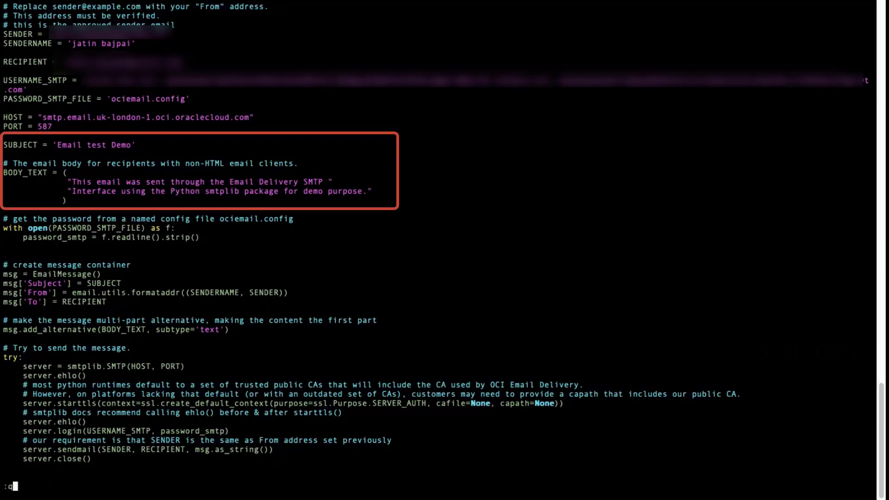
pyautogui.press('i')
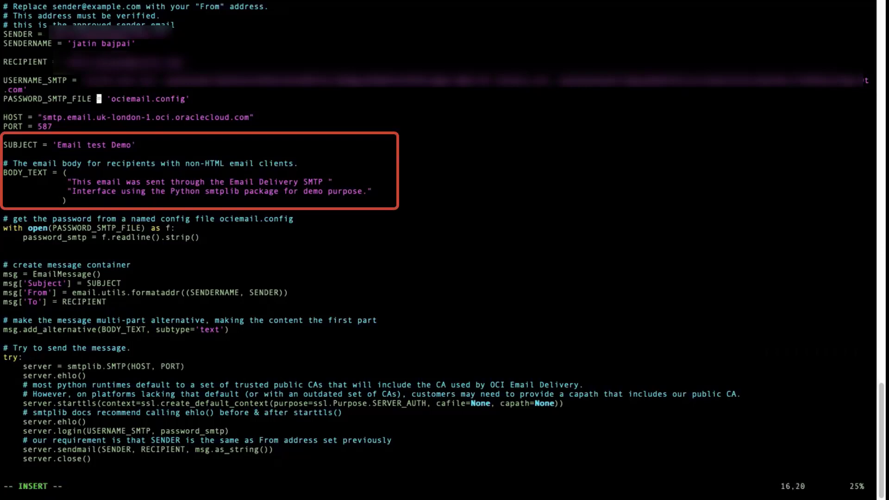